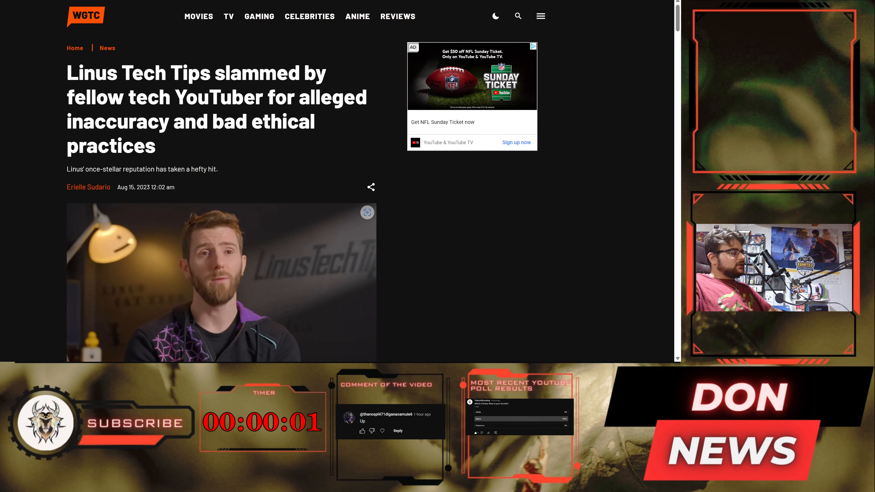
mouse_move(292, 154)
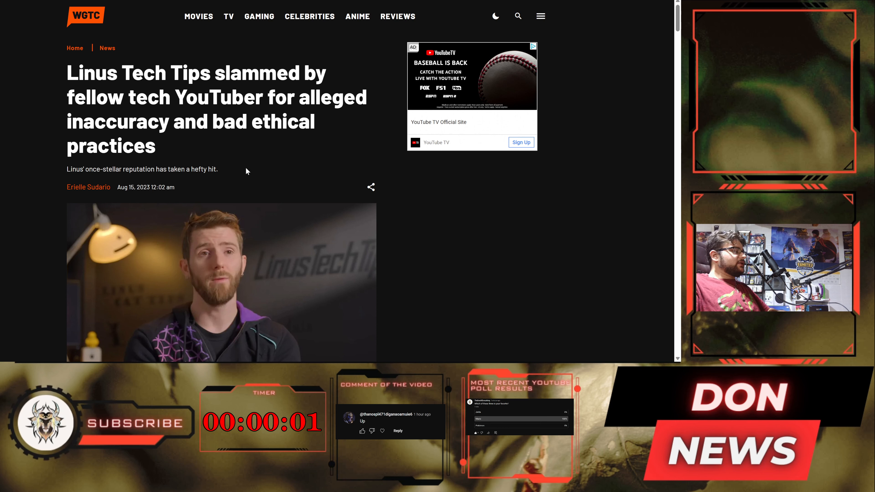
mouse_move(278, 133)
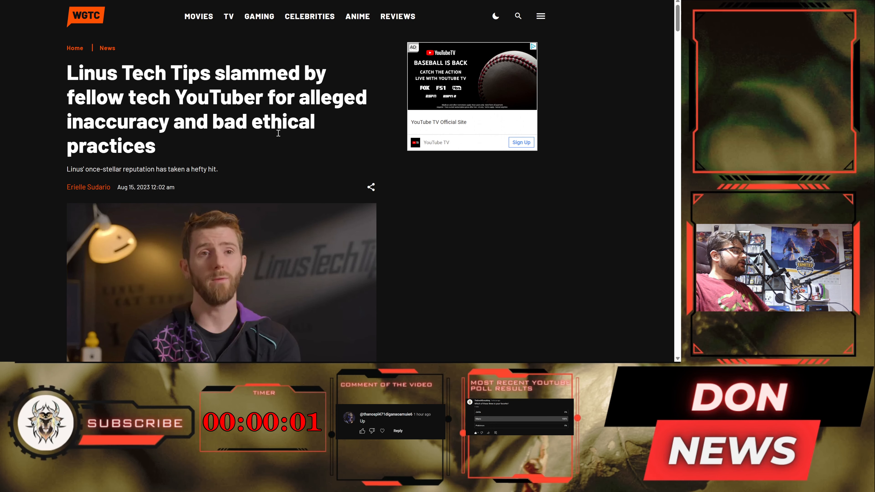
Step: Read the WGTC article's opening paragraphs and the Gamers Nexus accusation down to the embedded YouTube video
scroll("down", 3)
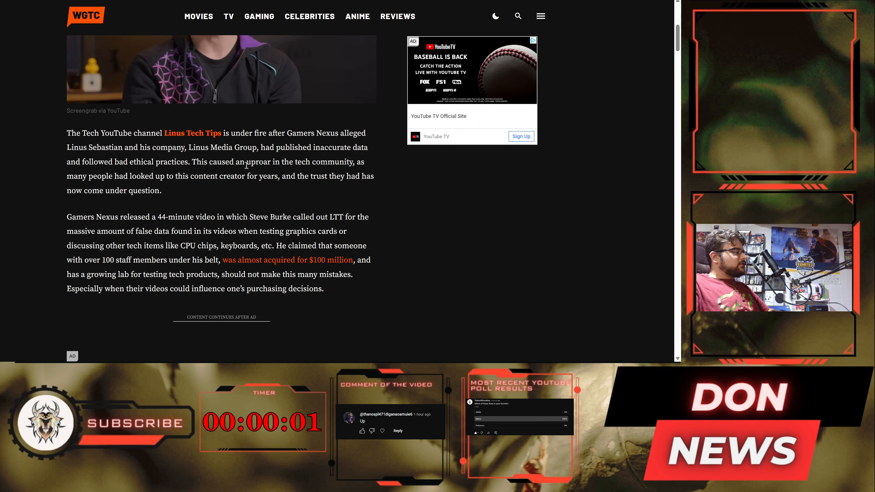
scroll("down", 3)
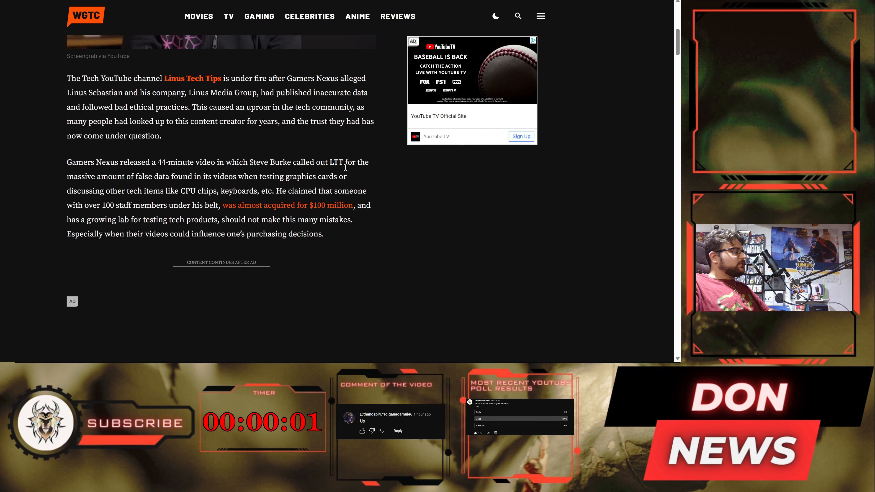
scroll("down", 3)
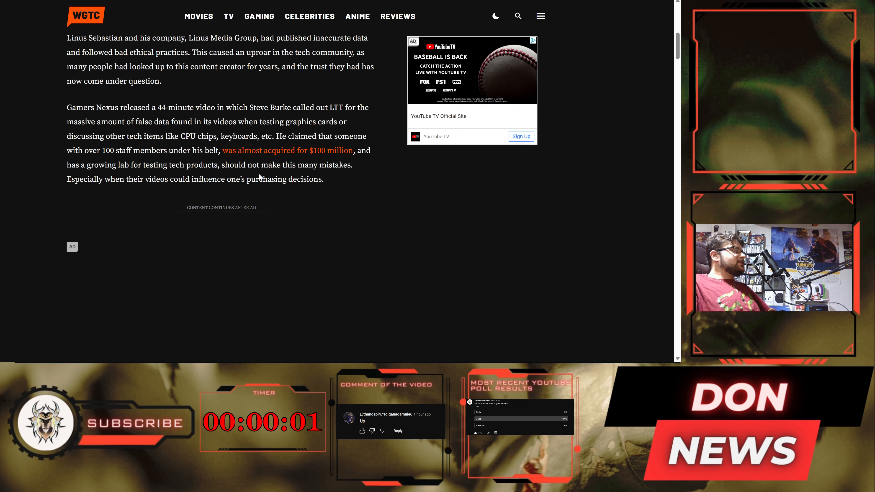
scroll("down", 3)
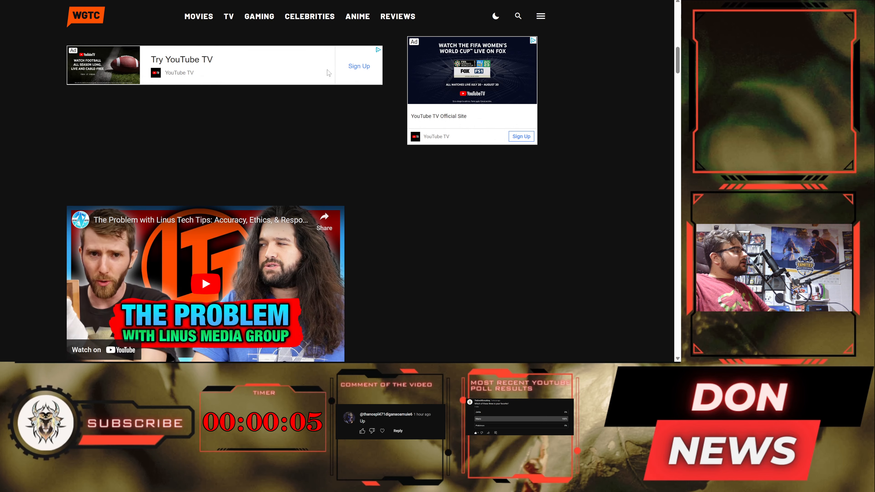
Step: Reach the embedded Gamers Nexus video and the paragraph about auctioning the Billet Labs prototype monoblock
scroll("down", 3)
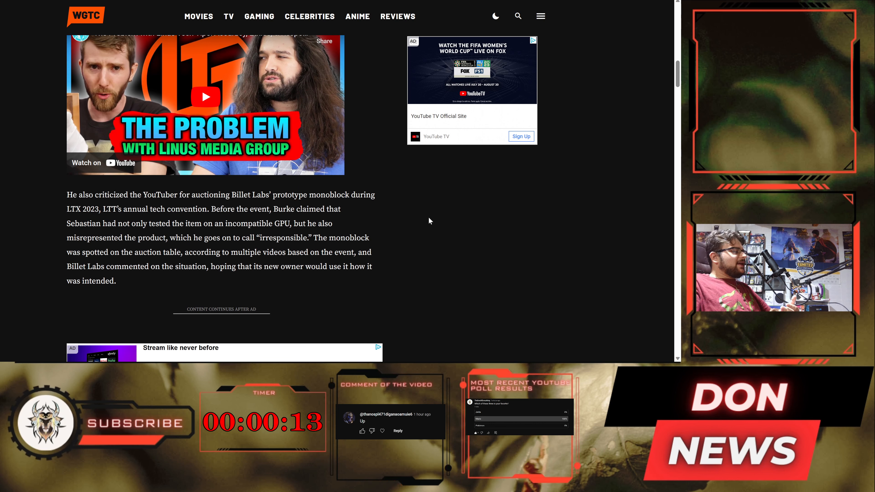
mouse_move(123, 191)
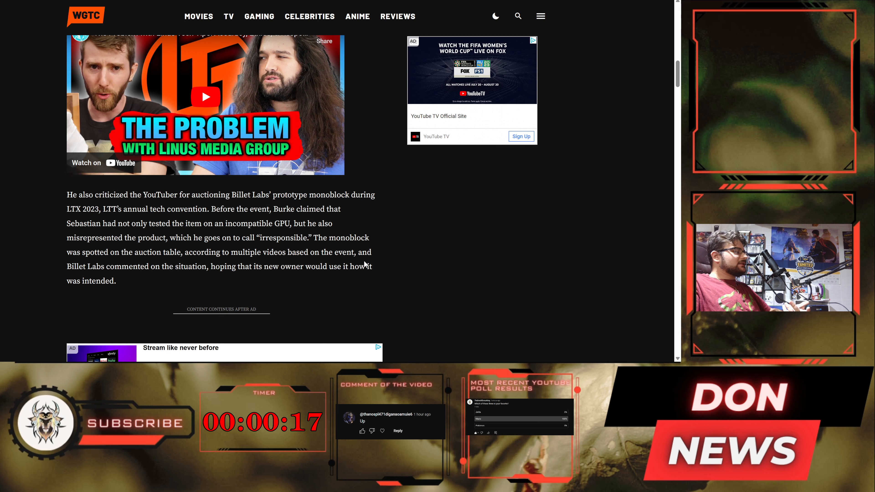
scroll("down", 3)
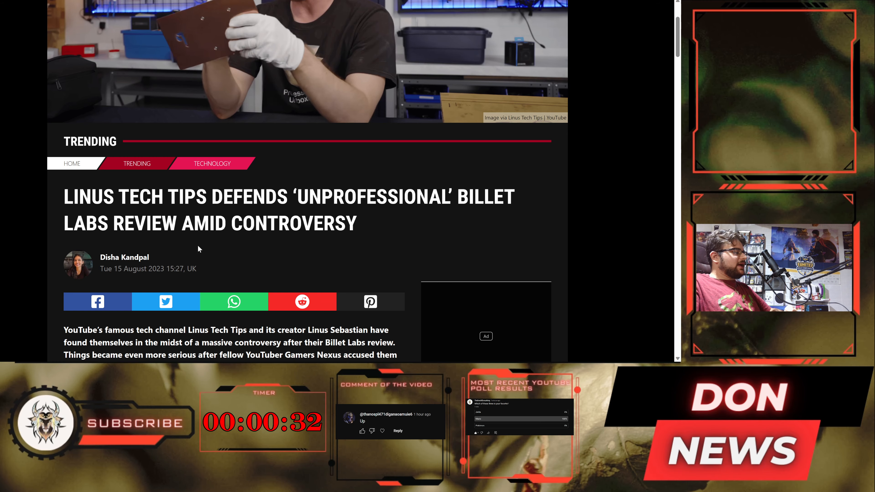
Step: Read the Linus Tech Tips defense article's intro, Instagram embed and auctioned-cooler paragraphs
scroll("down", 3)
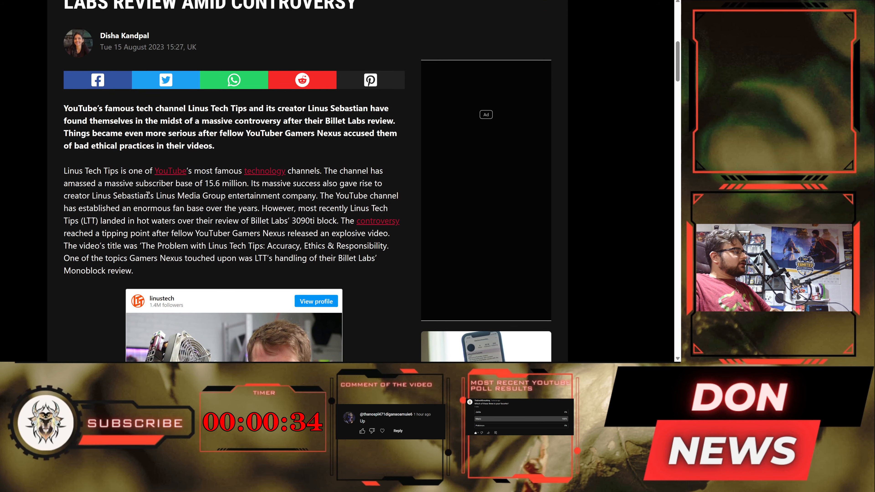
scroll("down", 3)
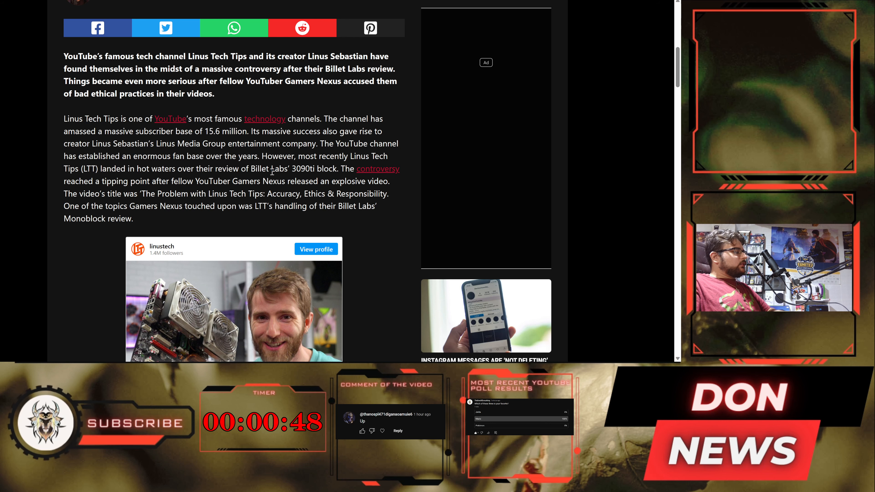
mouse_move(362, 176)
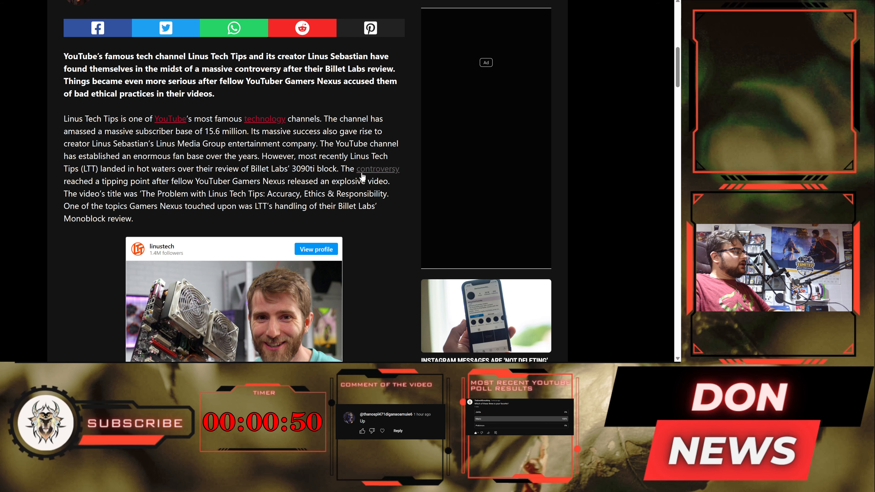
scroll("down", 3)
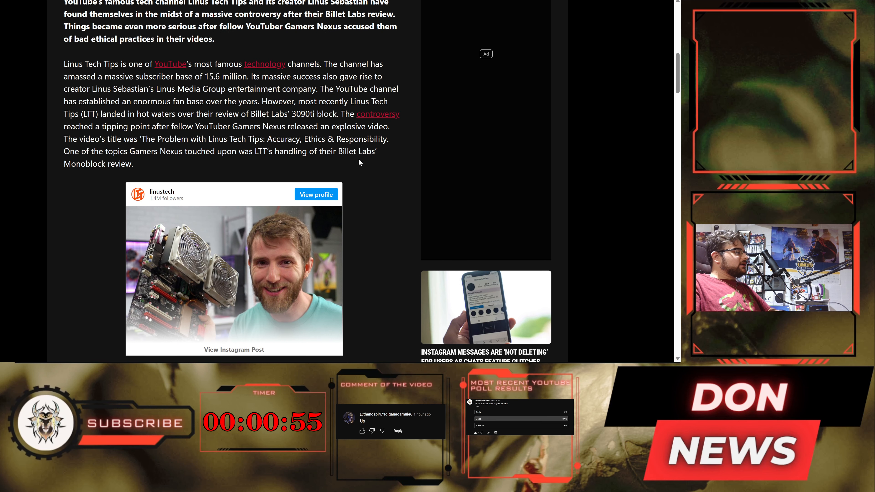
scroll("down", 3)
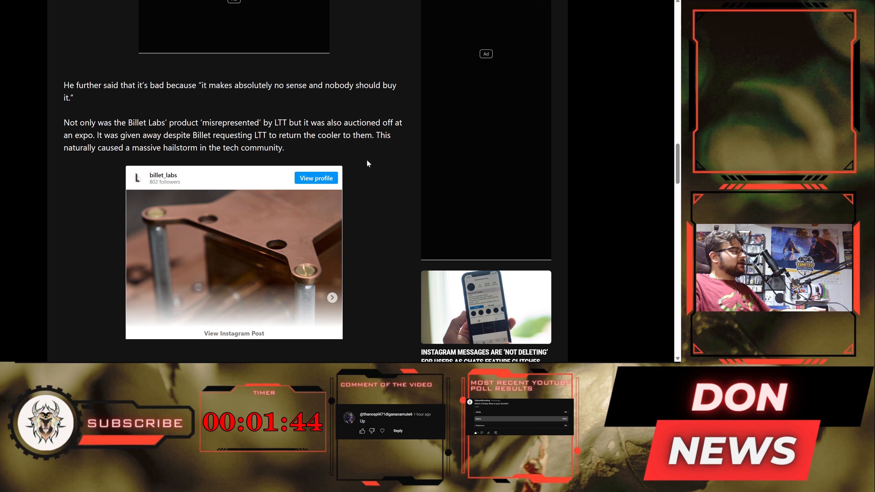
Step: Read Billet Labs founder Felix Lure's response and LTT's reply with Sebastian's charity-auction explanation
scroll("down", 3)
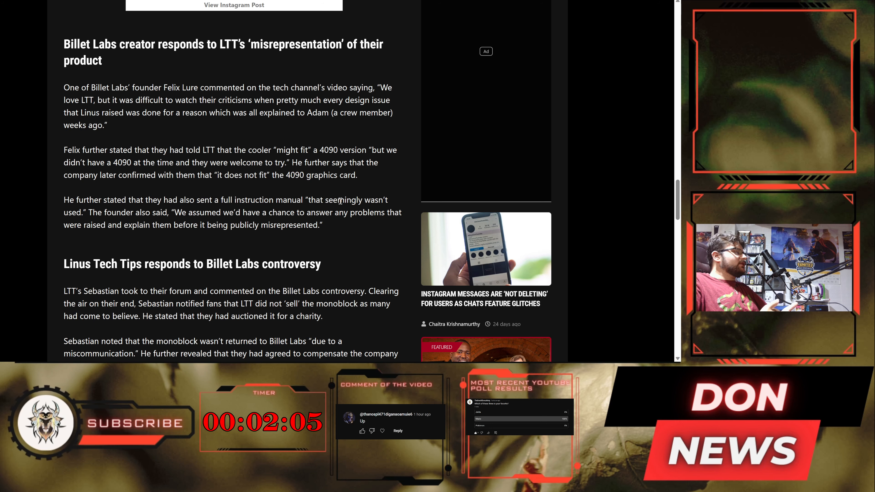
scroll("down", 3)
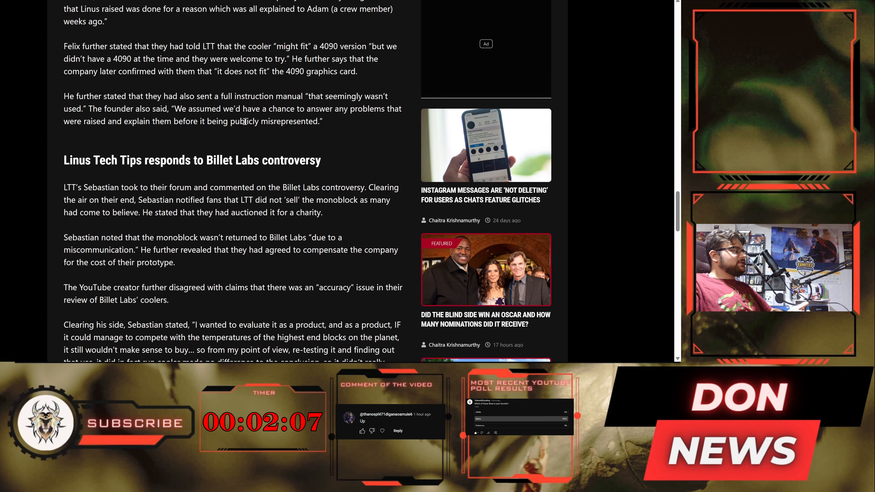
scroll("down", 3)
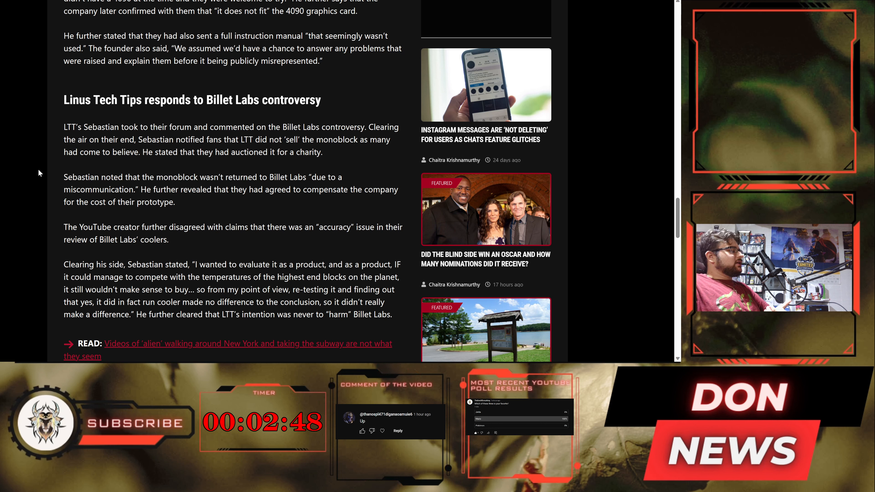
mouse_move(136, 173)
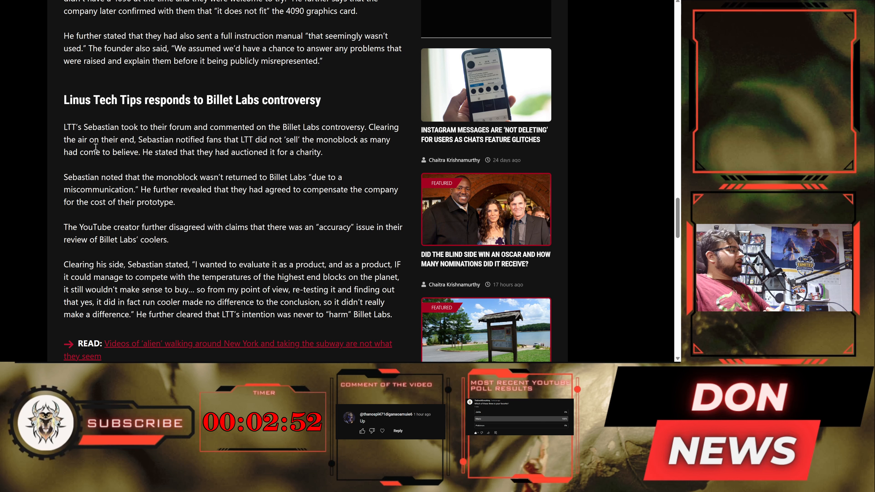
Step: Select text in the LTT reply section, then move on to the Know Your Meme controversy entry overview
left_click_drag(96, 152, 323, 153)
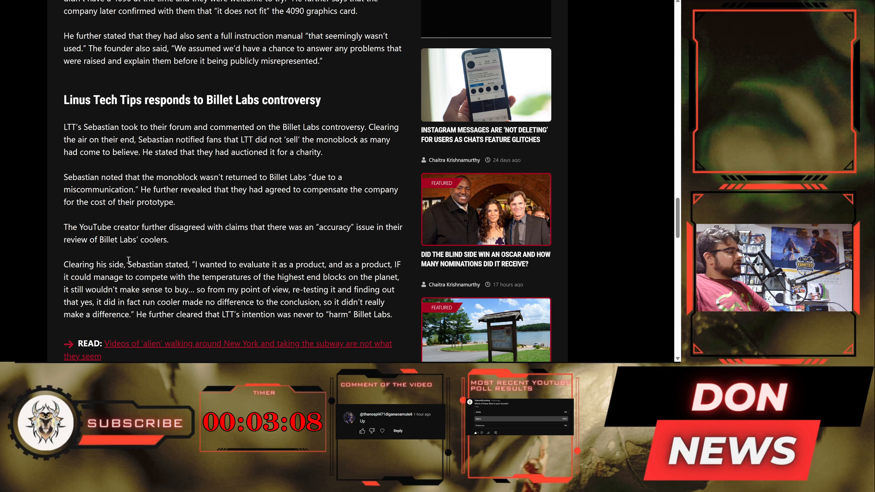
mouse_move(341, 254)
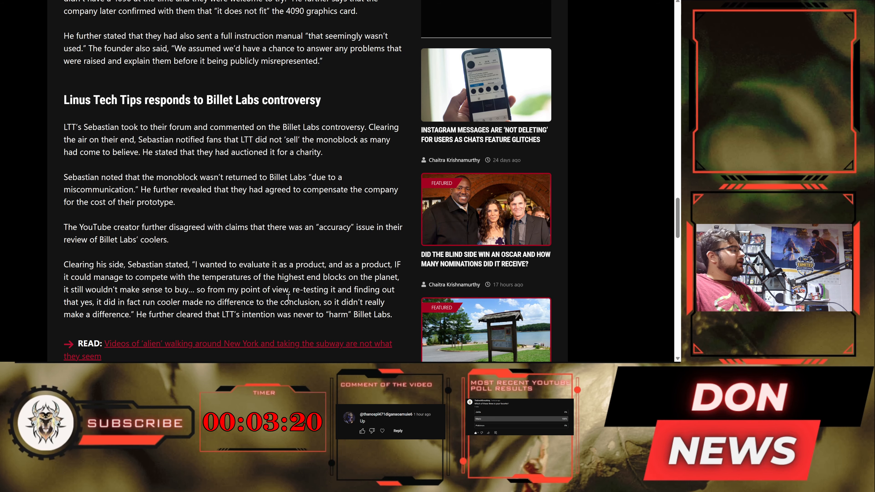
scroll("down", 3)
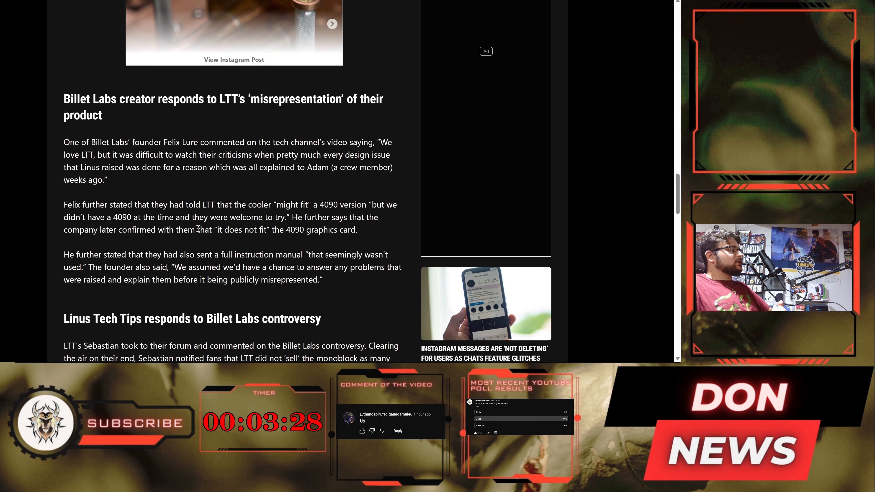
scroll("down", 3)
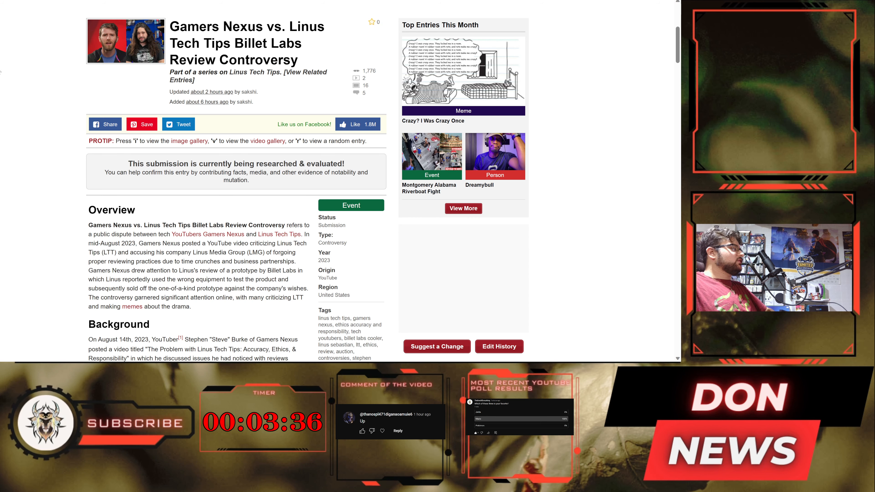
Step: Read the Know Your Meme entry's overview, videos and Background section
scroll("down", 3)
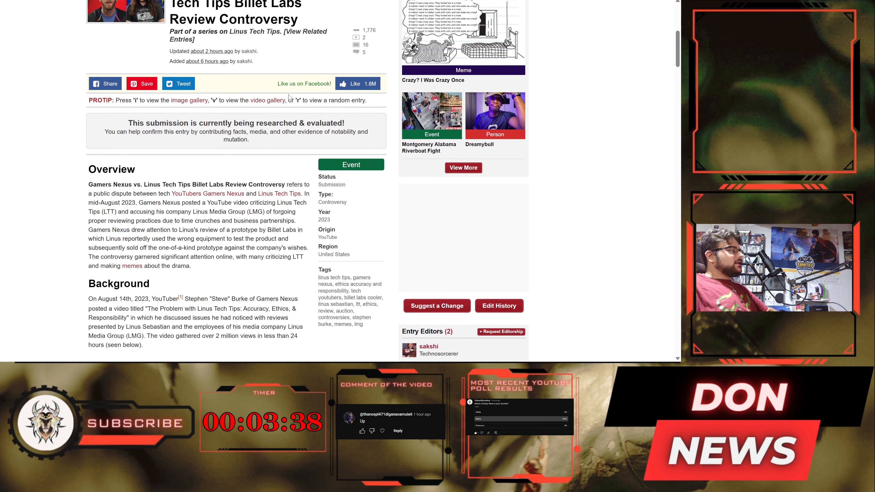
scroll("down", 3)
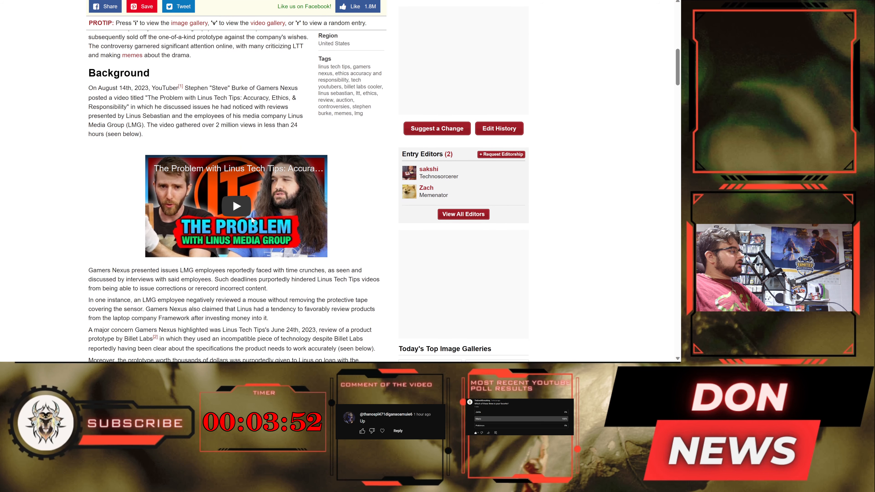
scroll("down", 3)
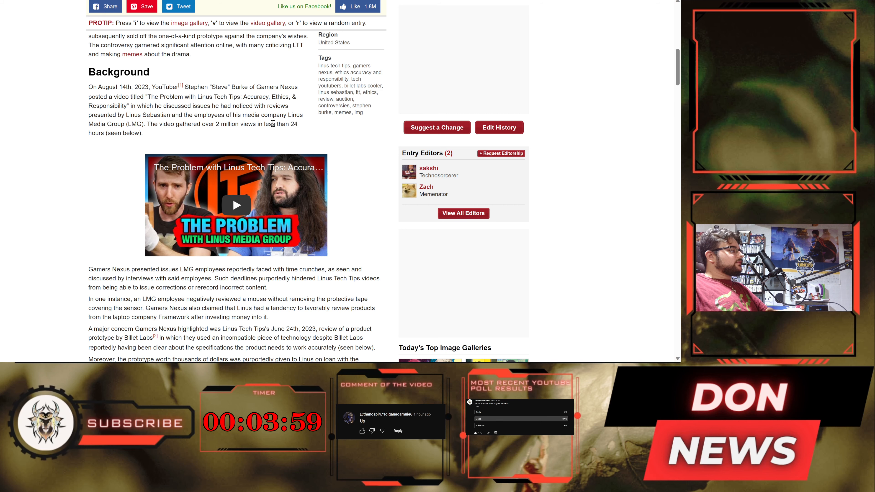
scroll("down", 3)
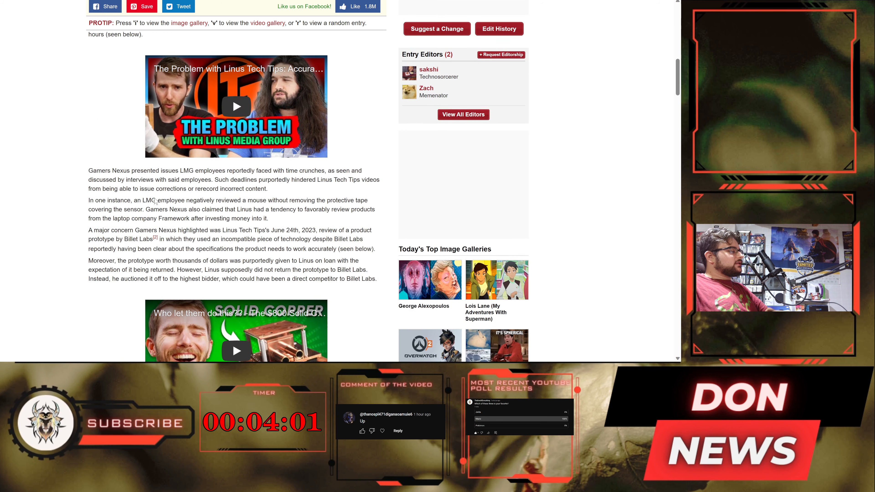
scroll("down", 3)
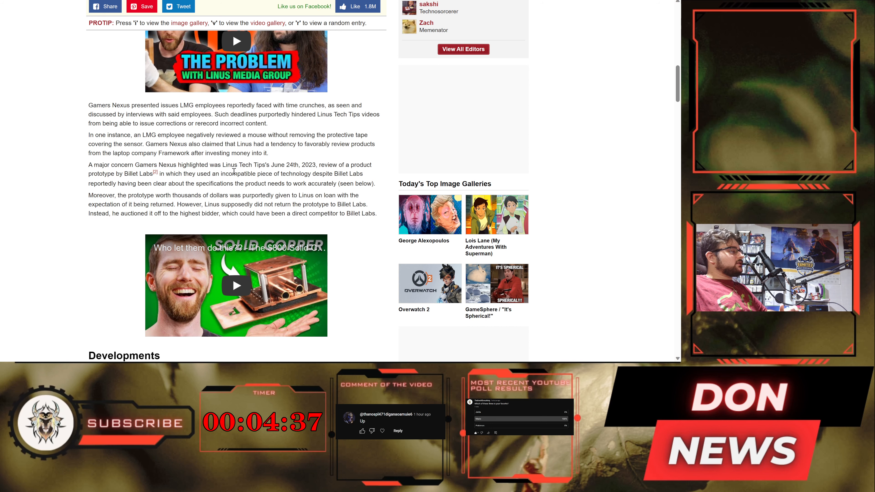
Step: Reach the Developments section with Linus's forum post screenshot and its image page
scroll("down", 3)
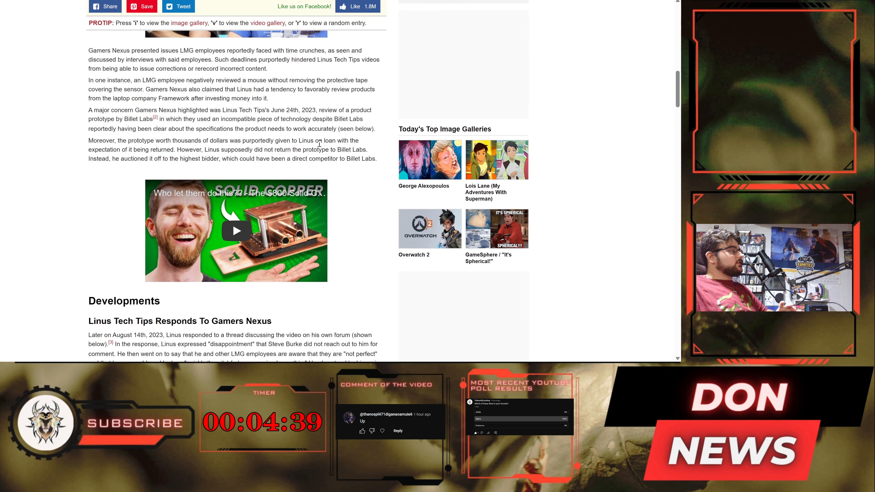
scroll("down", 3)
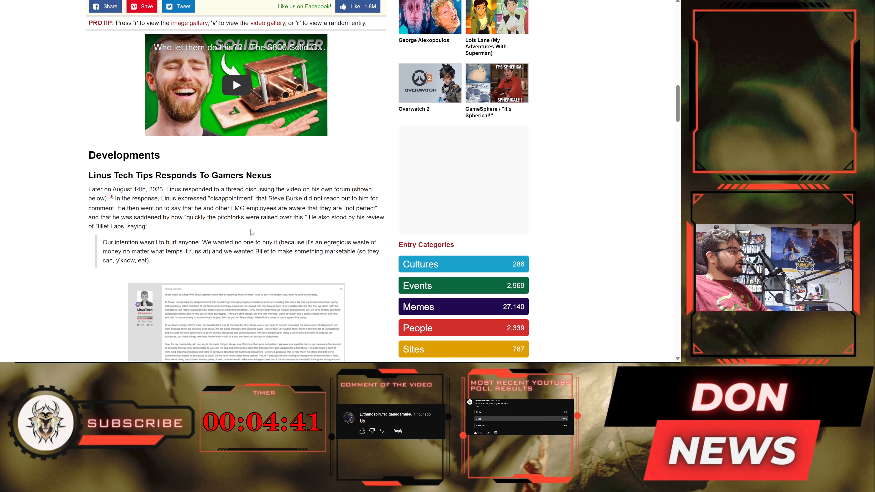
scroll("down", 3)
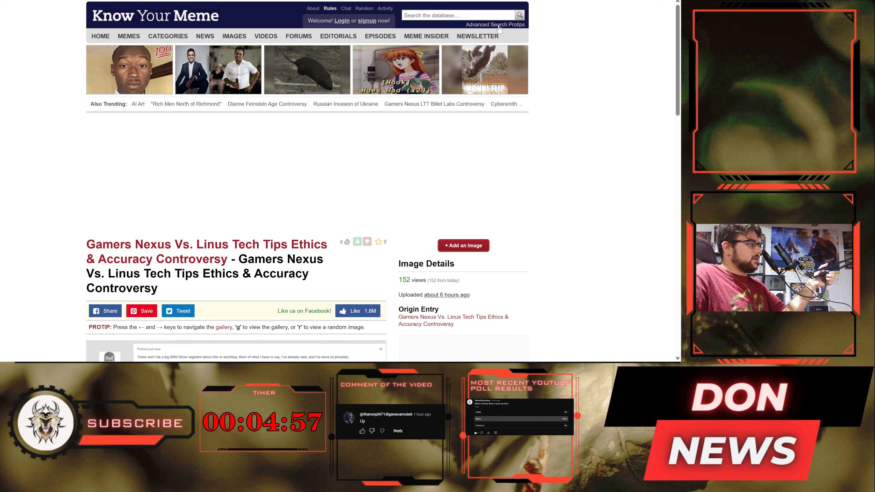
Step: Read Linus's forum post screenshot to its closing lines and the More: related image thumbnails
scroll("down", 3)
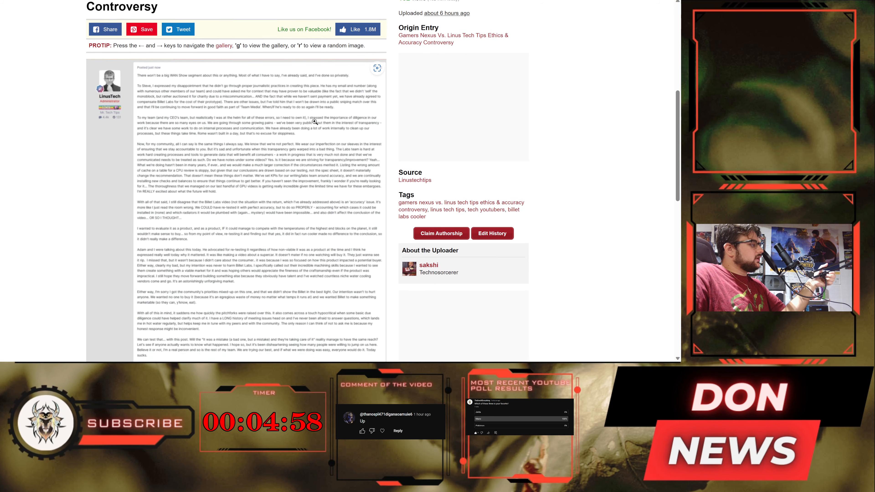
scroll("down", 3)
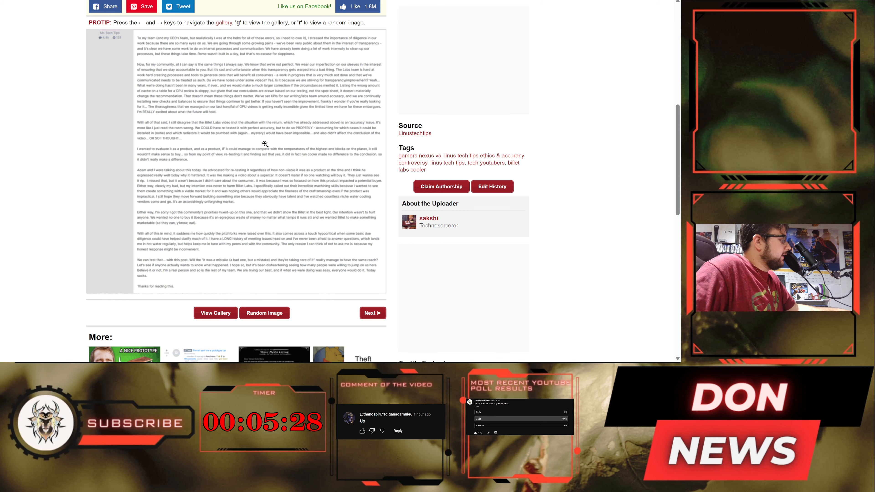
scroll("down", 3)
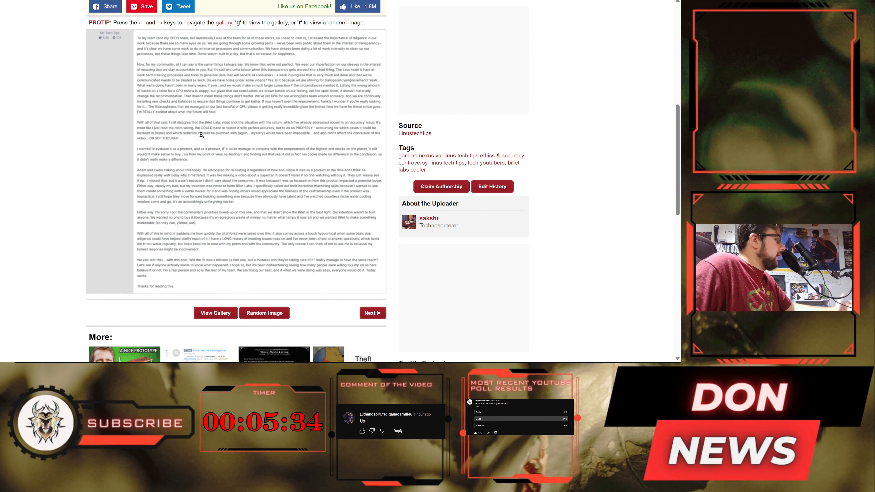
scroll("down", 3)
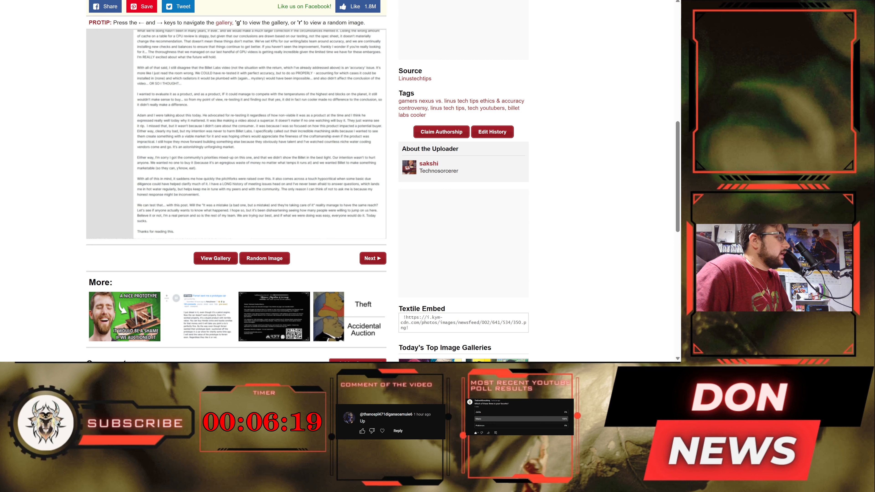
Step: Read the 'Gamers Nexus Responds To Linus's Forum Post' section down to Billet Labs' Reddit statement screenshot
scroll("down", 3)
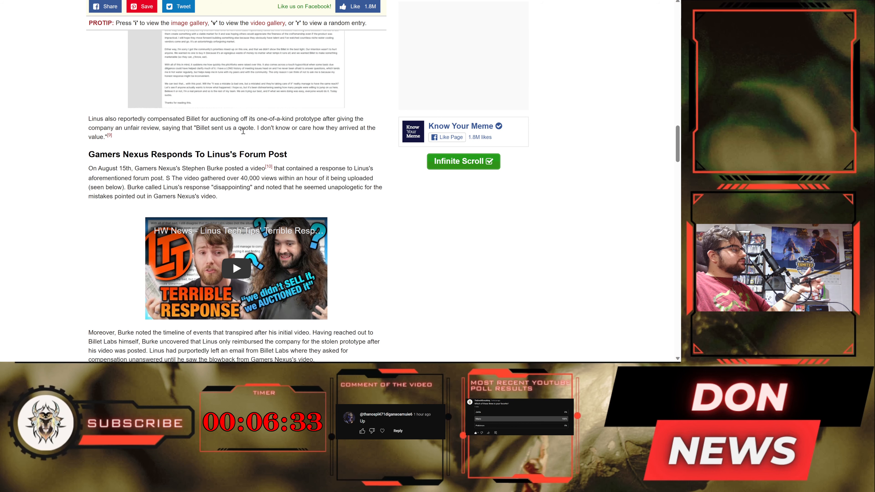
scroll("down", 3)
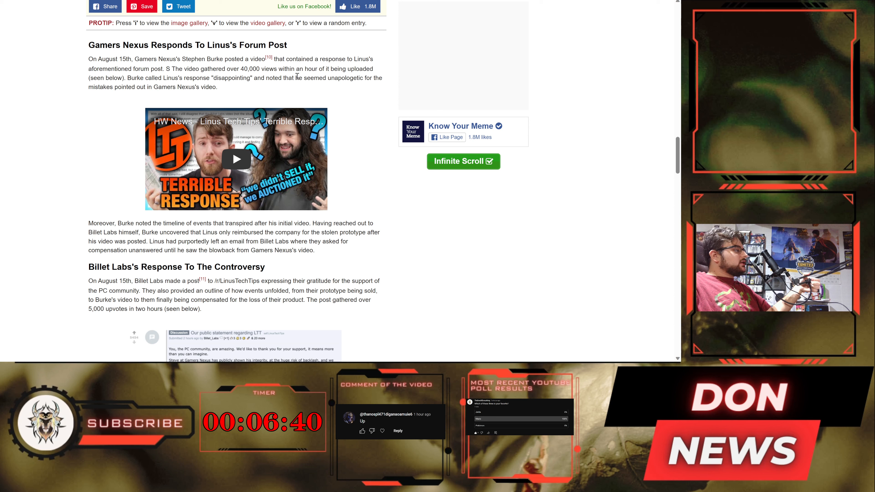
mouse_move(264, 81)
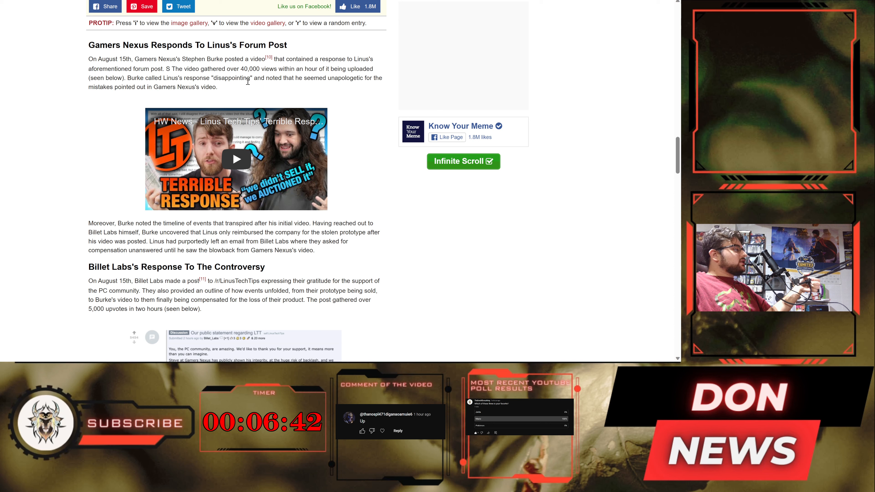
mouse_move(359, 88)
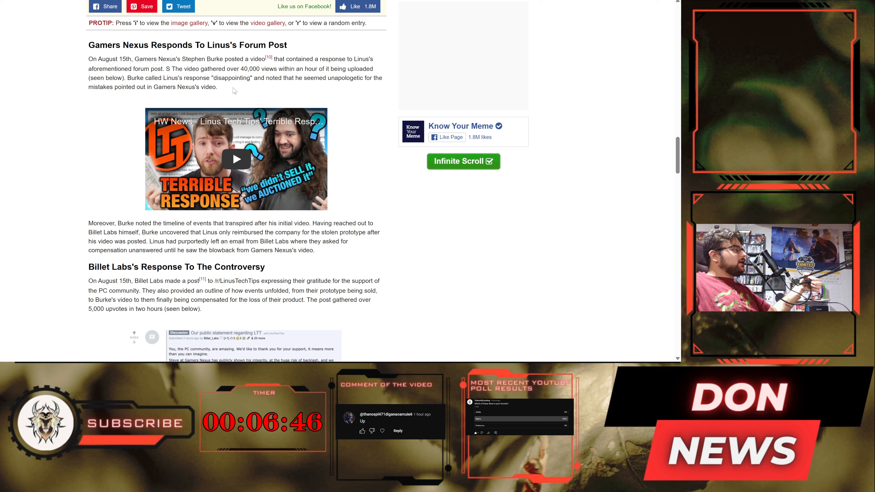
scroll("down", 3)
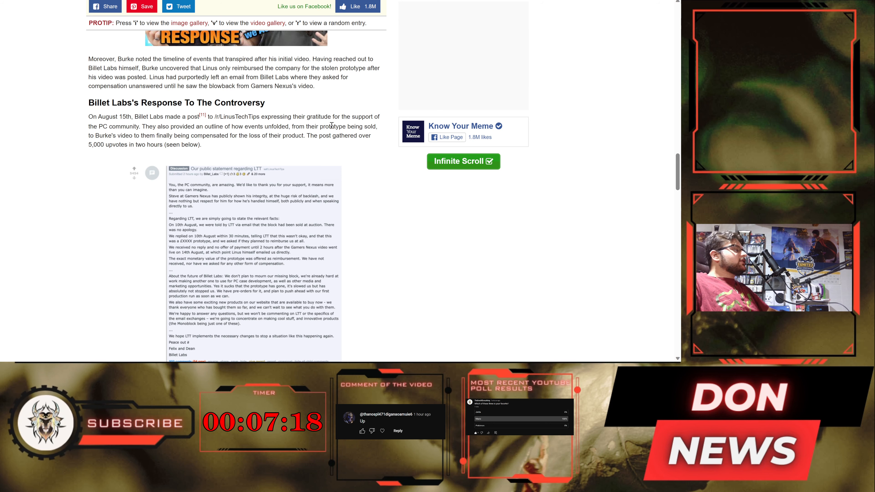
Step: Read Billet Labs' Reddit statement and reach the Online Reactions heading with its first memes
scroll("down", 3)
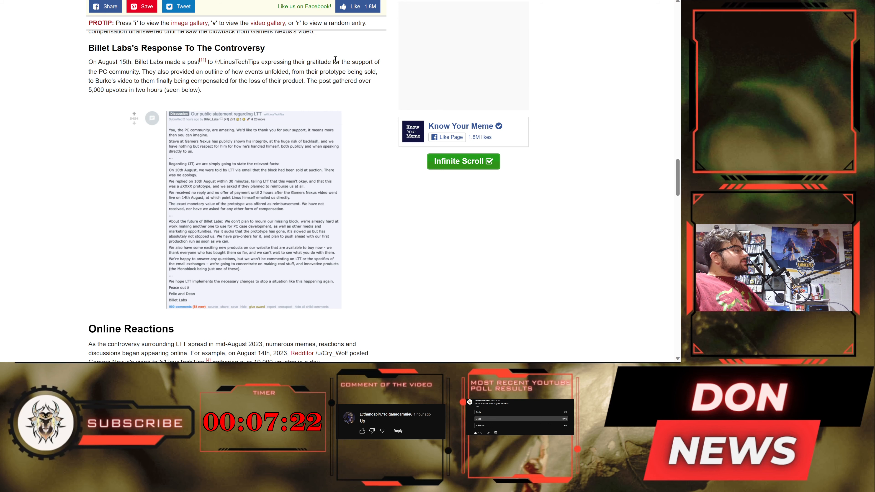
mouse_move(259, 89)
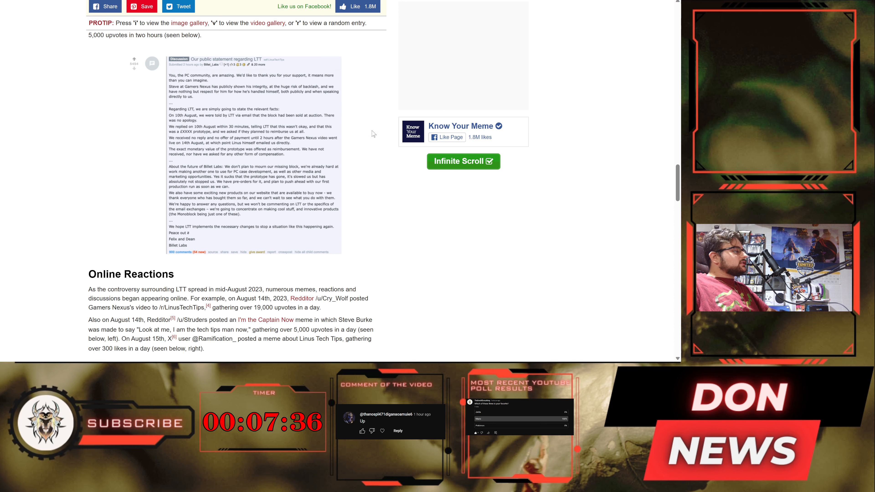
scroll("down", 3)
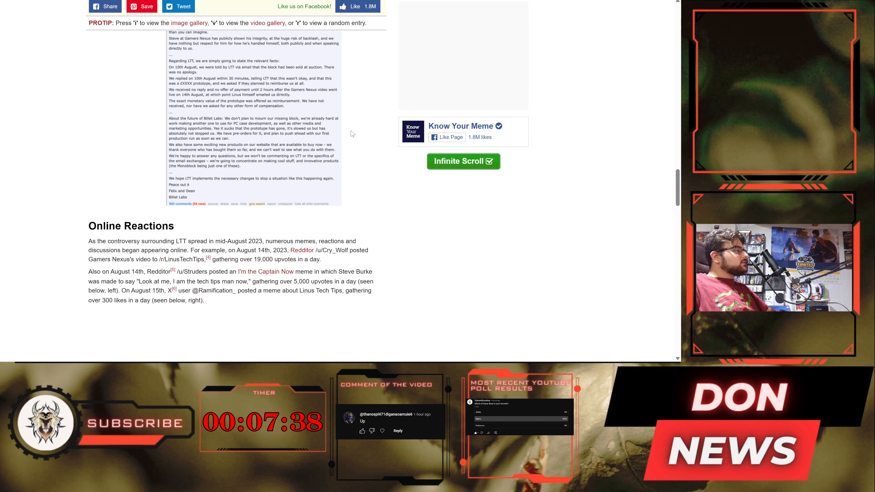
scroll("down", 3)
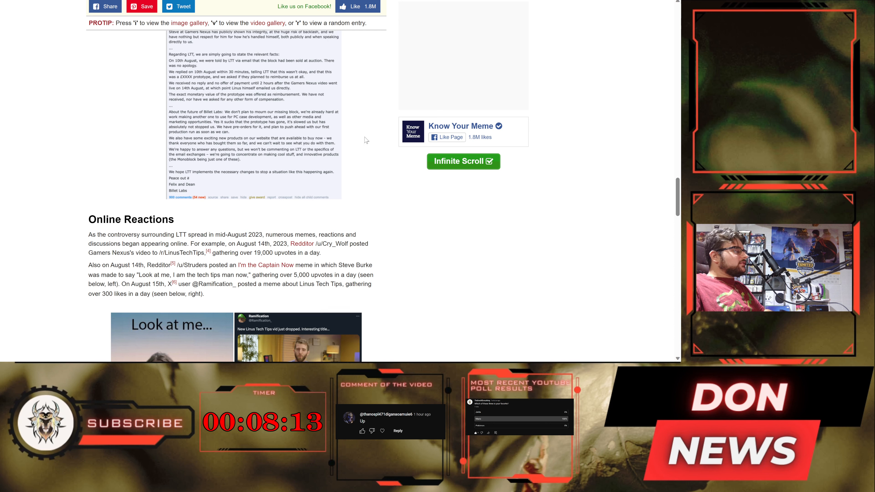
scroll("down", 3)
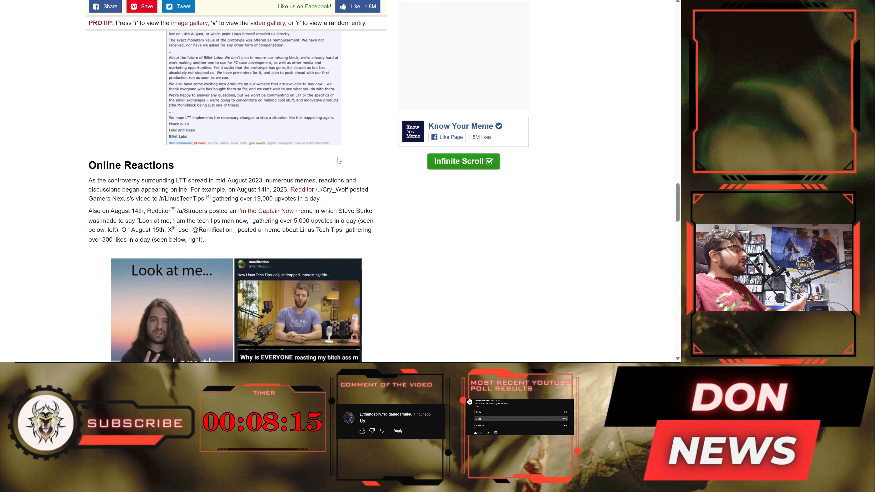
scroll("down", 3)
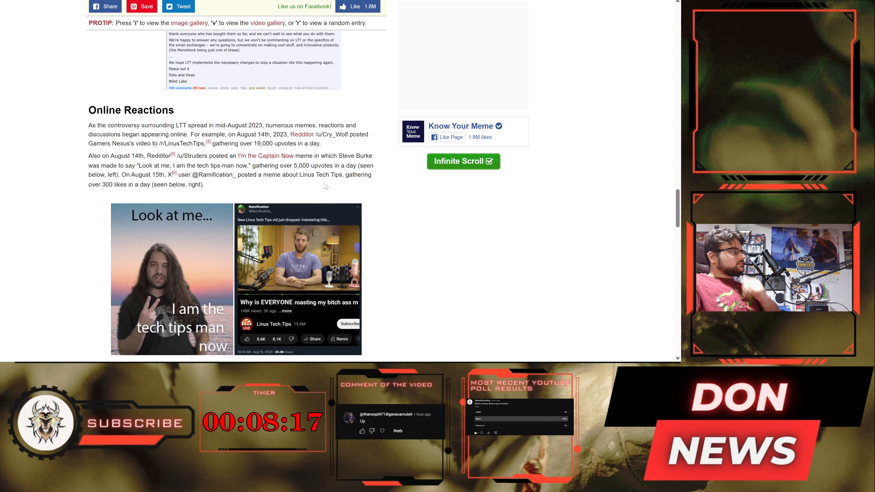
Step: Go through the remaining memes—Theft / Accidental Auction, parody apology letter, Winnie the Pooh—to the Search Interest chart
scroll("down", 3)
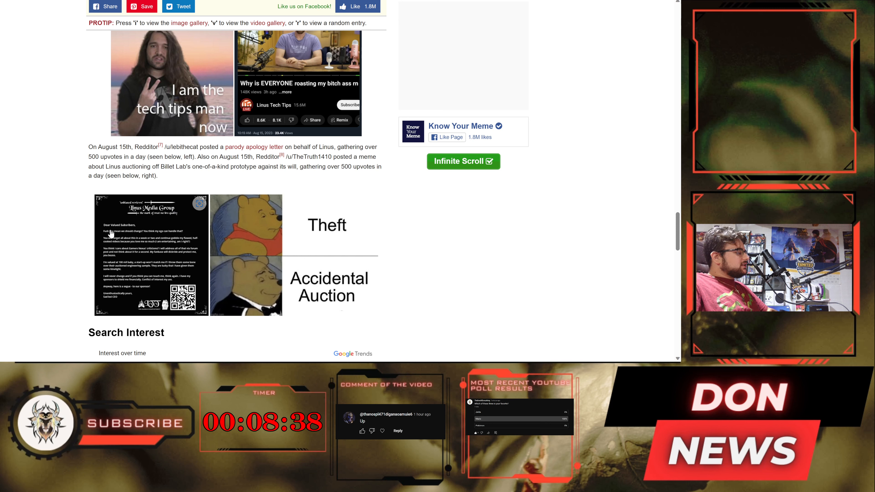
mouse_move(158, 245)
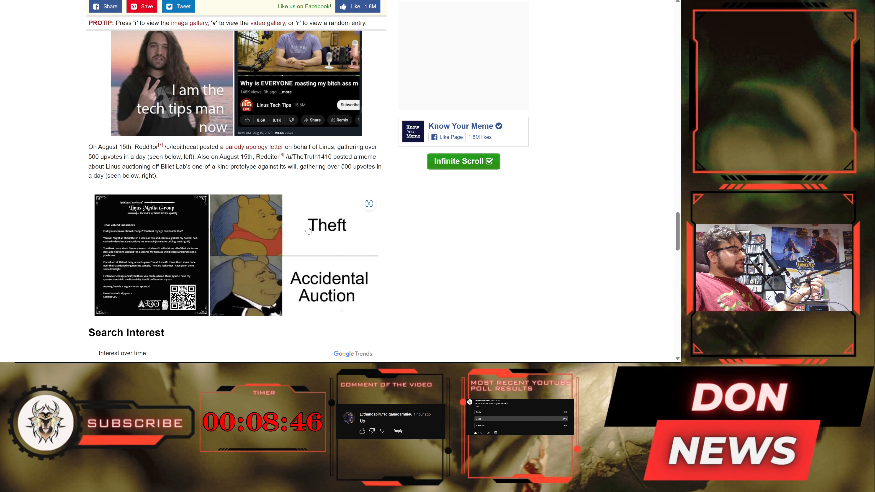
scroll("down", 3)
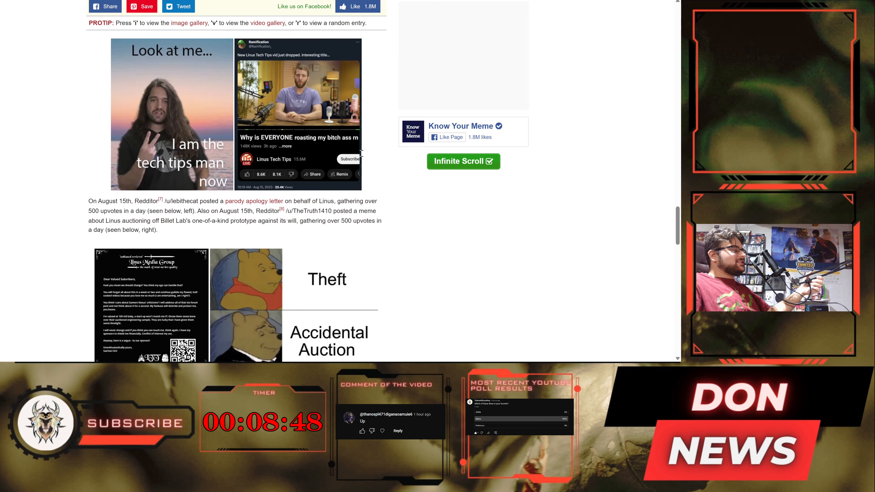
scroll("down", 3)
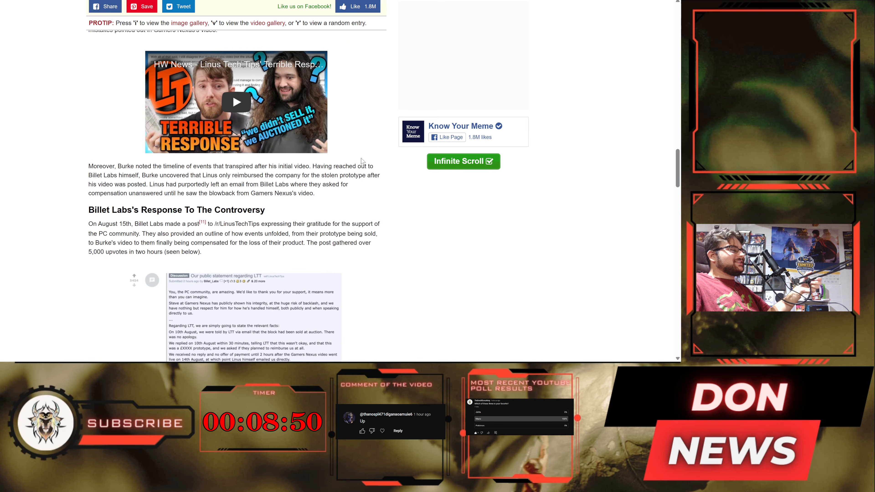
scroll("down", 3)
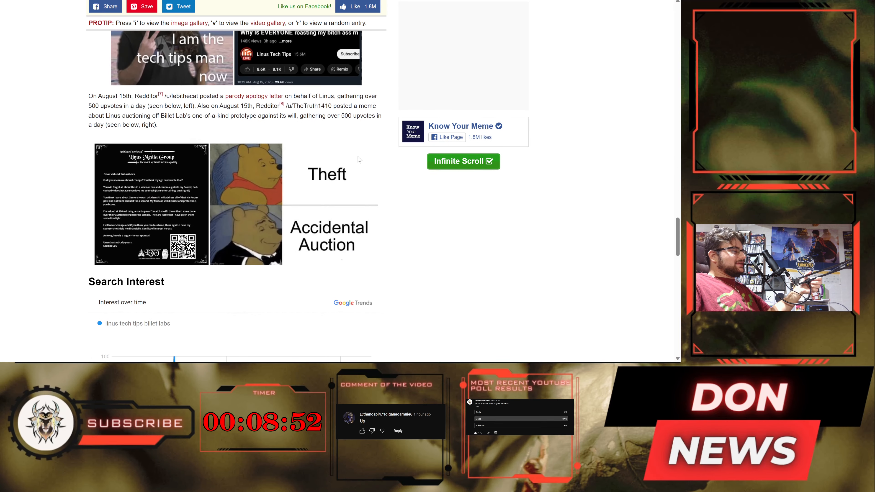
scroll("down", 3)
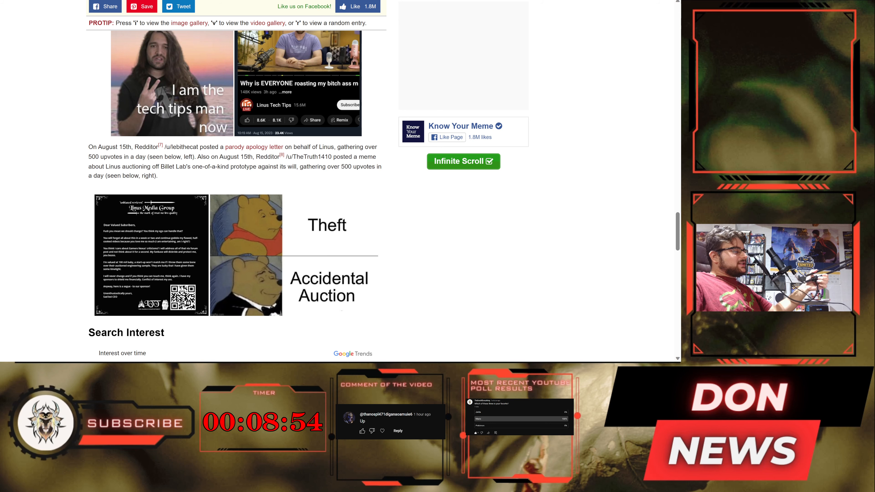